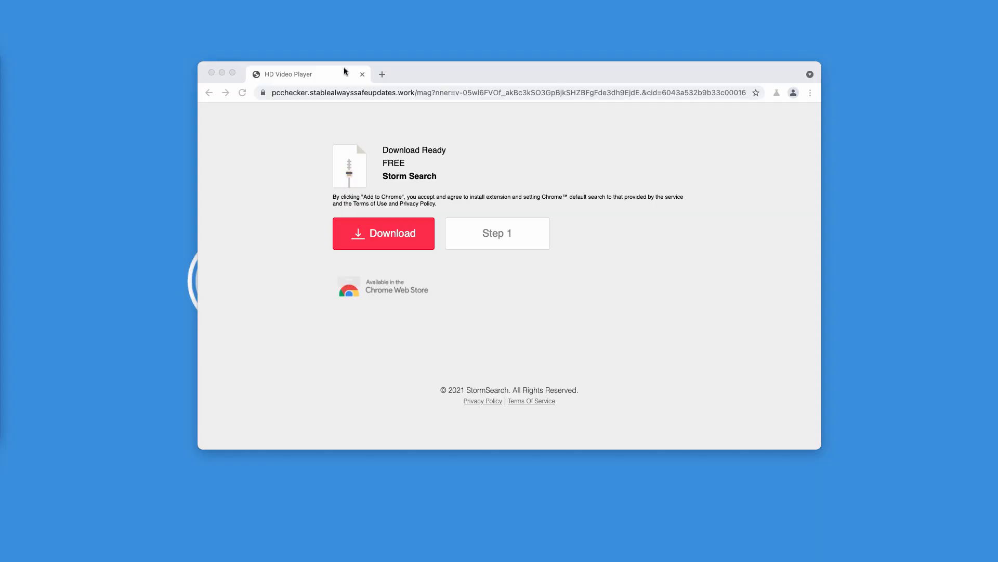
mouse_move(320, 101)
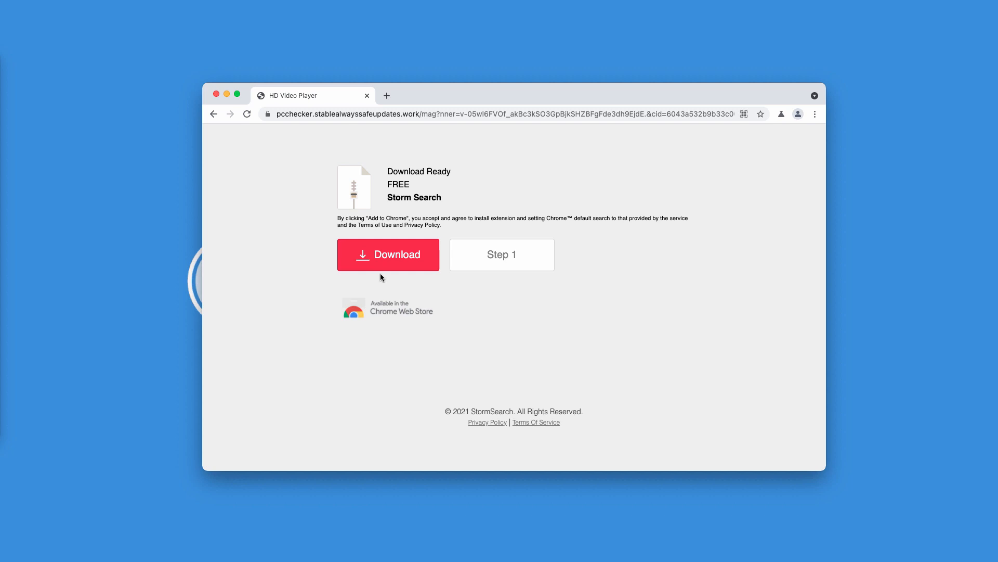
- Add the Storm Search extension to Chrome from its Web Store page
click(388, 255)
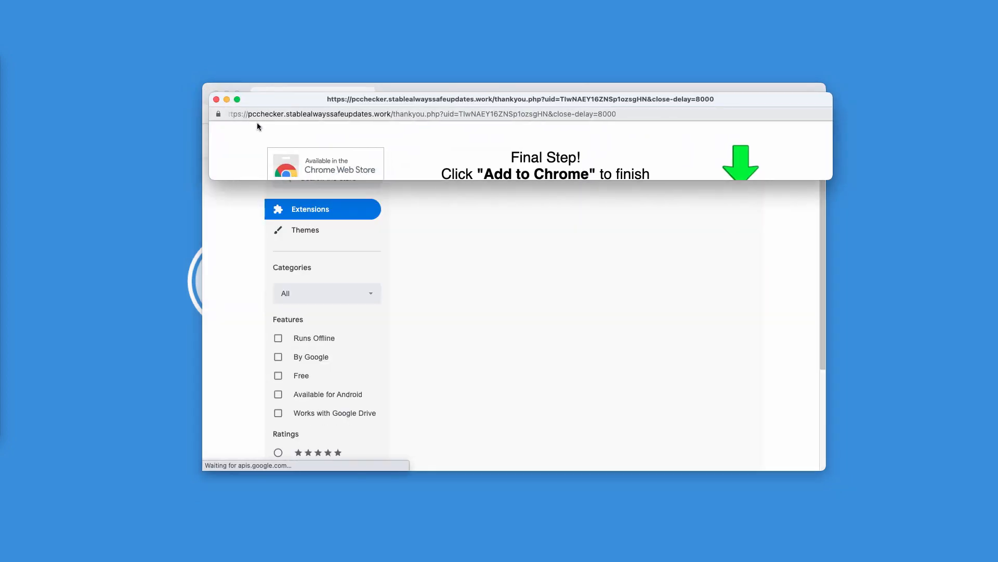
click(737, 212)
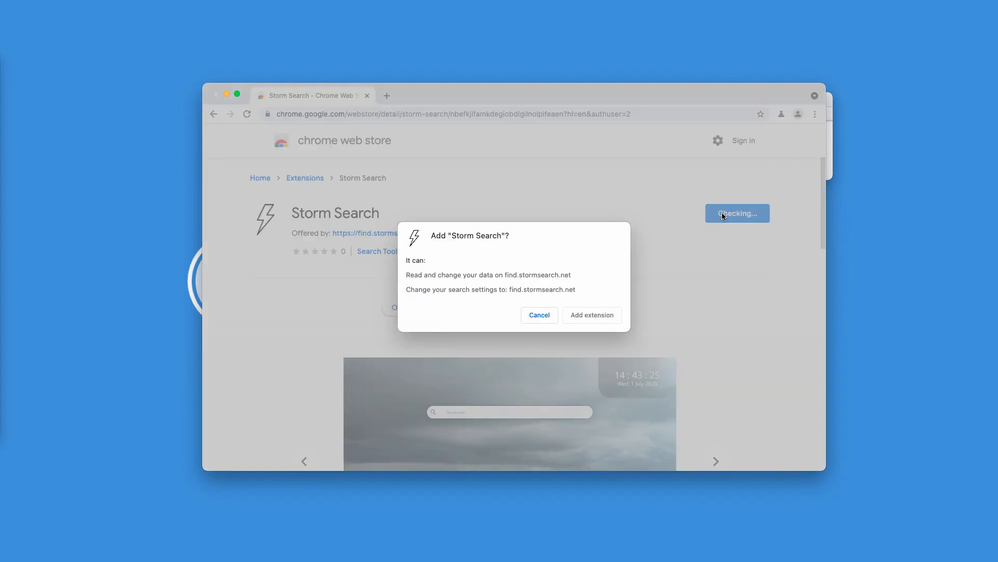
click(539, 314)
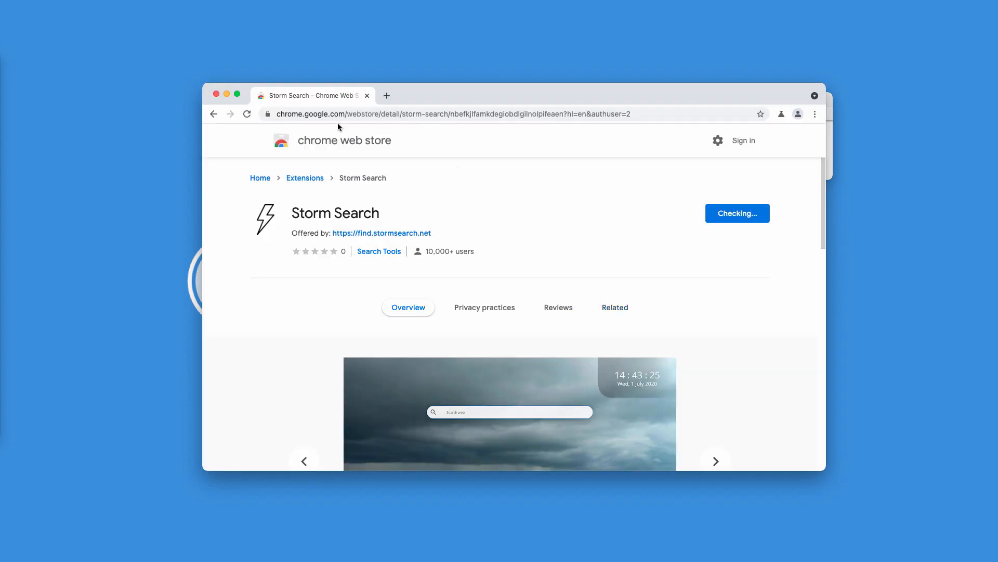
click(614, 307)
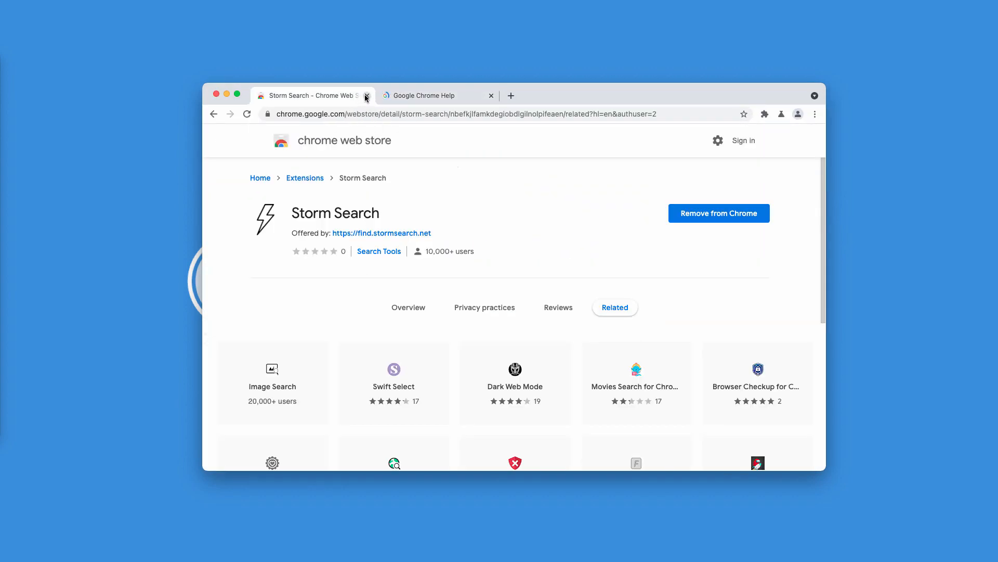
- Close the Storm Search store page and start a new blank tab
click(367, 96)
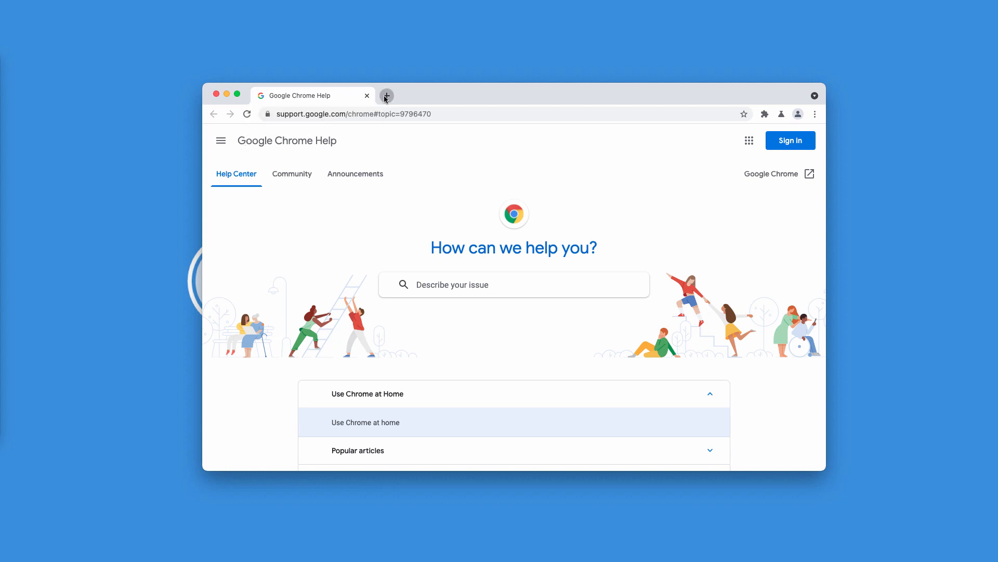
click(386, 96)
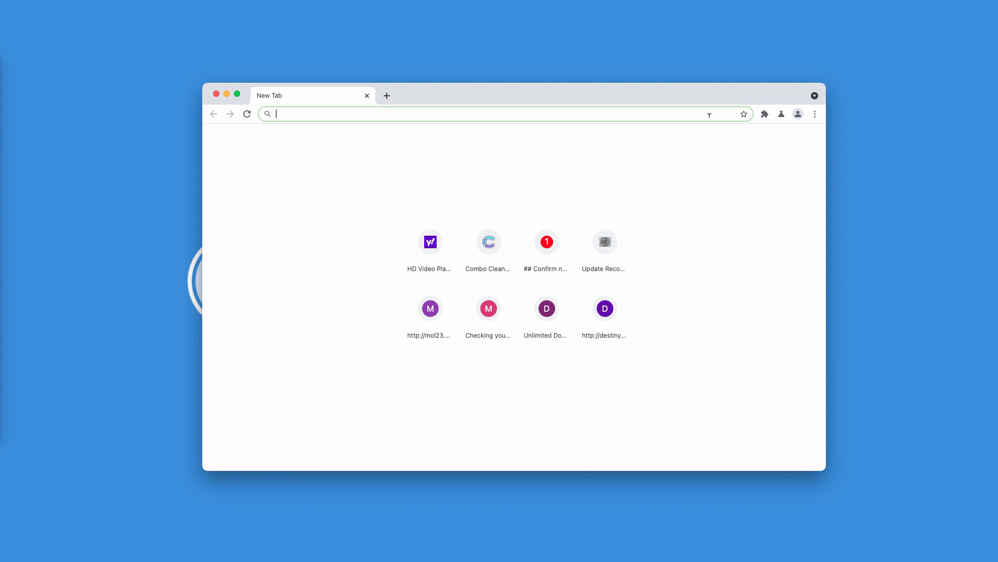
- Go to the Extensions page through the three-dot menu's More Tools
click(815, 114)
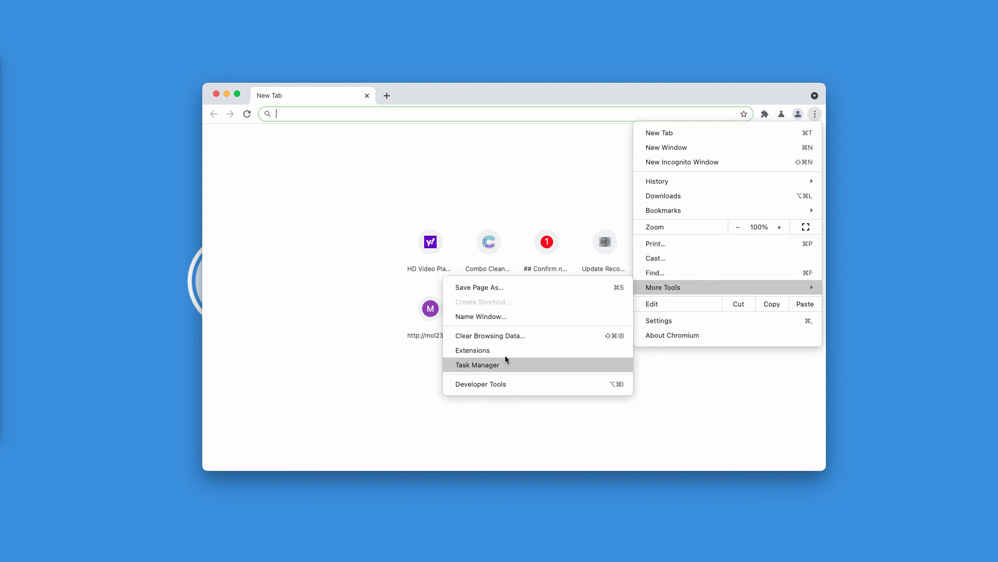
click(473, 349)
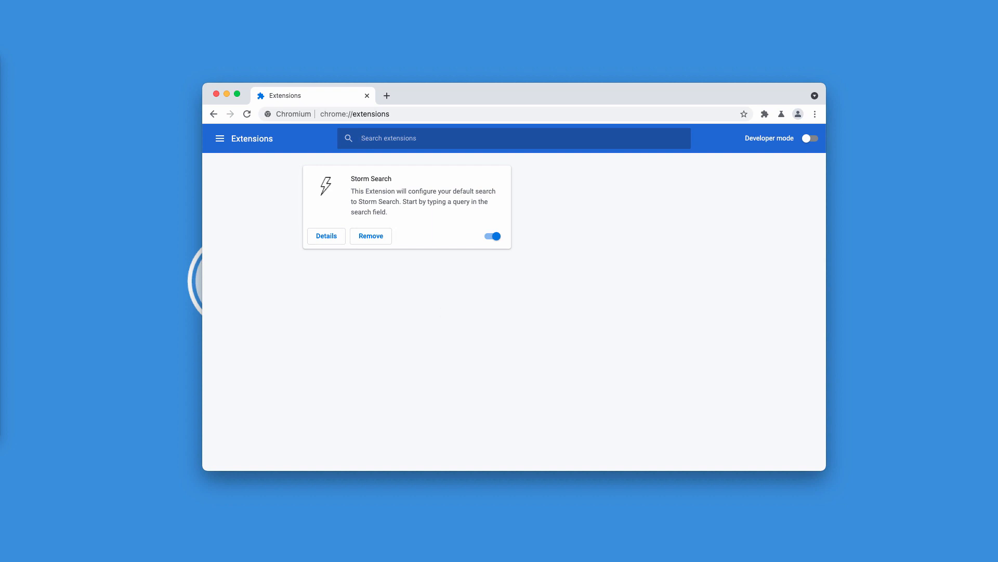
mouse_move(433, 241)
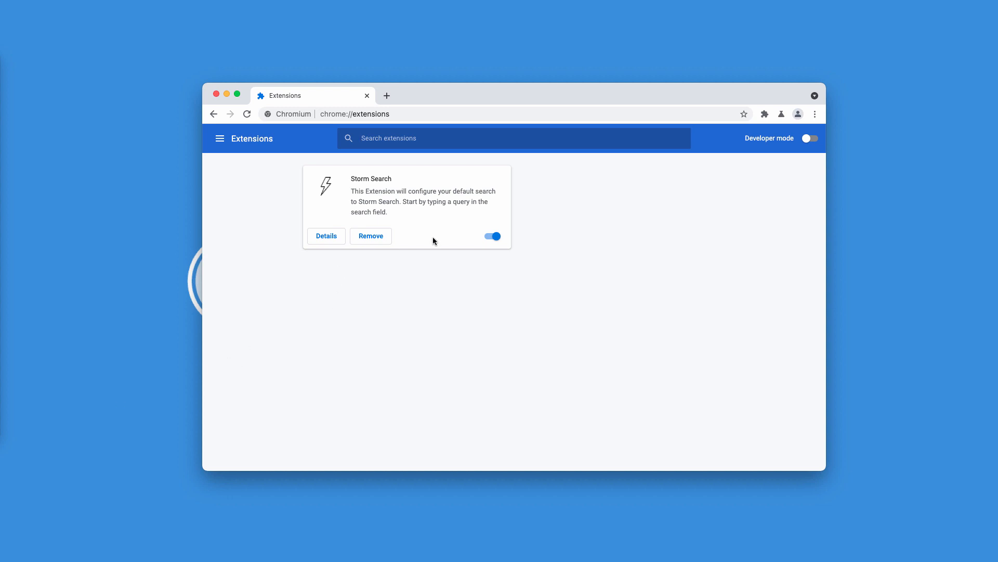
- Disable and remove Storm Search, close its goodbye page, and open a new tab
click(492, 235)
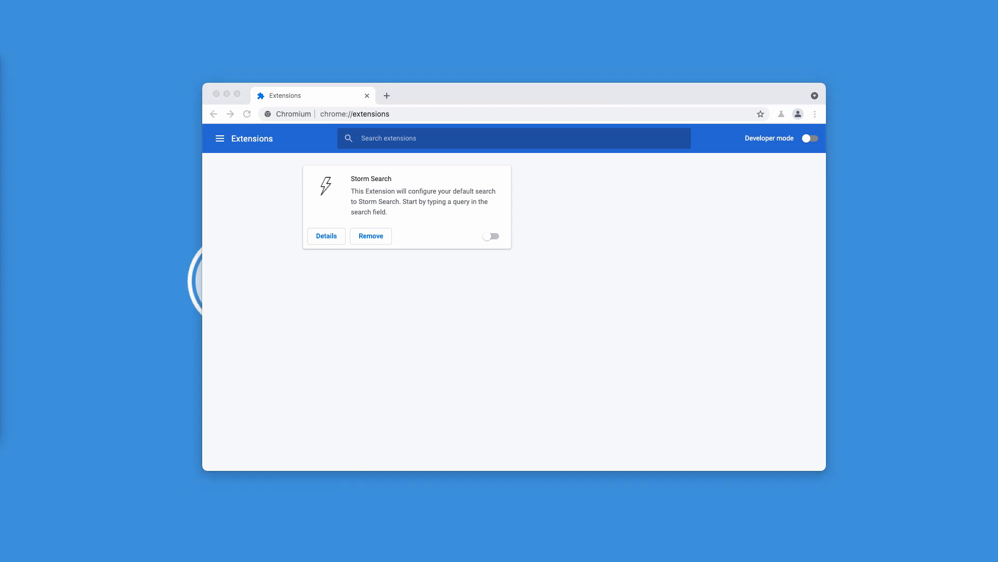
mouse_move(388, 241)
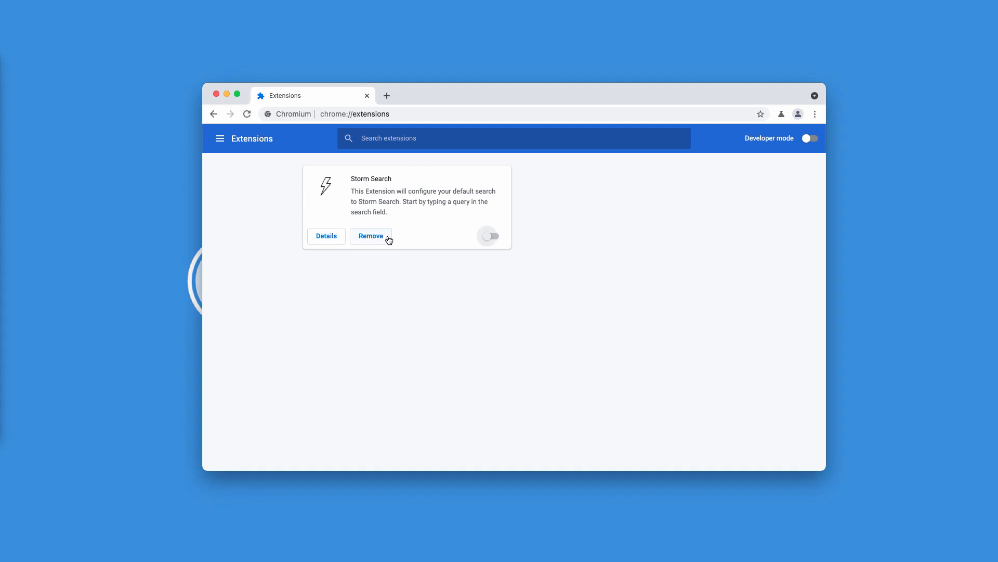
click(372, 235)
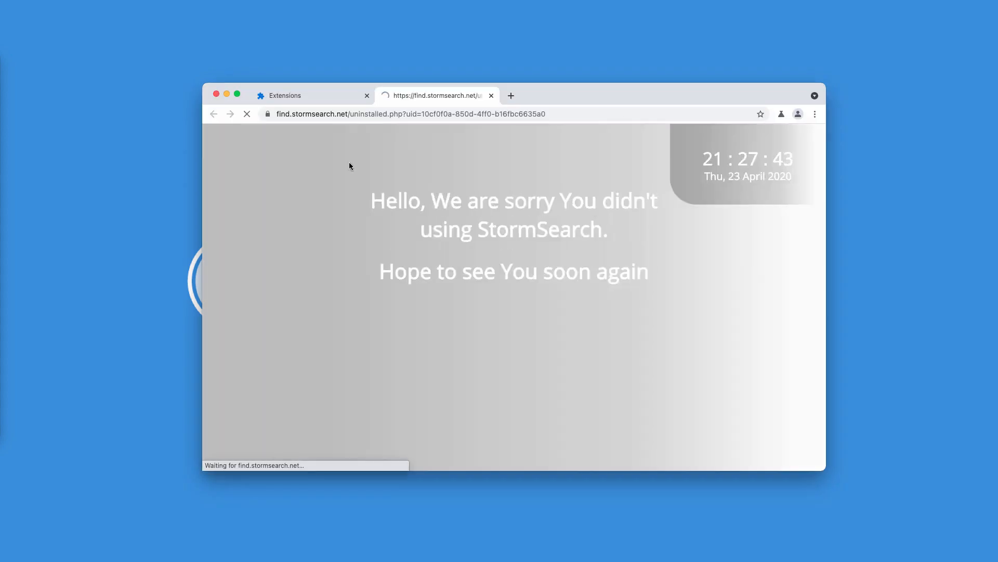
click(491, 95)
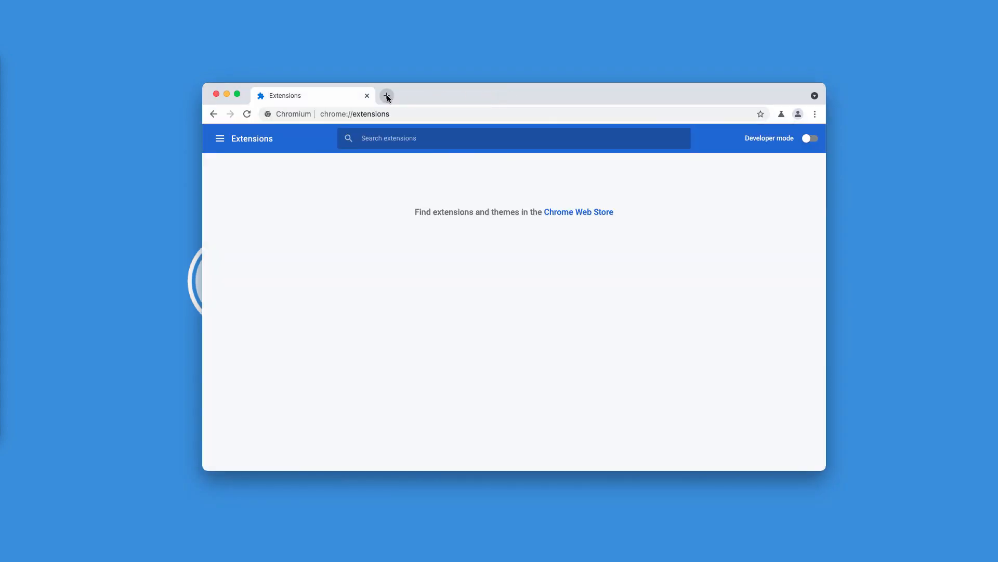
click(387, 96)
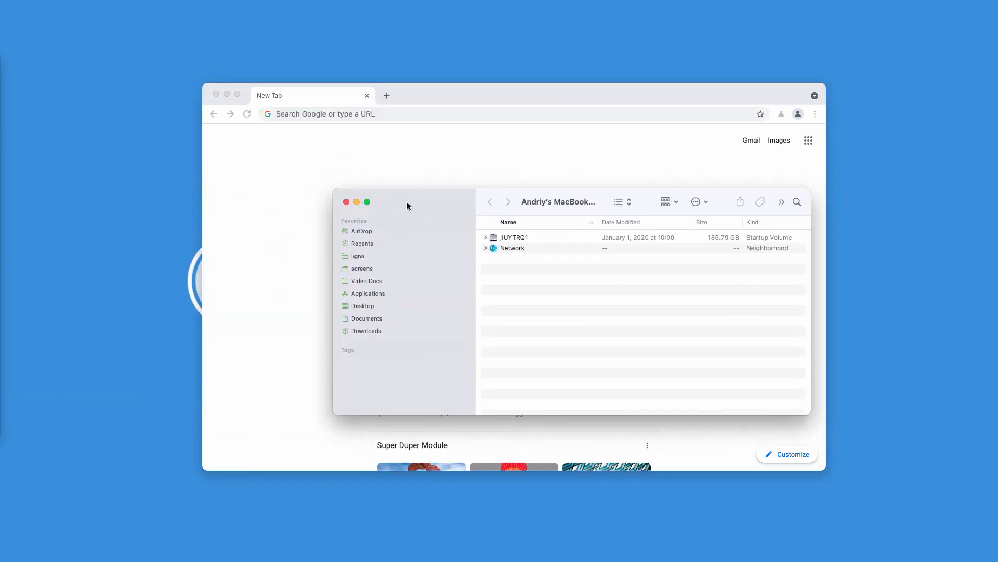
- Browse the installed apps in Finder's Applications folder
click(367, 293)
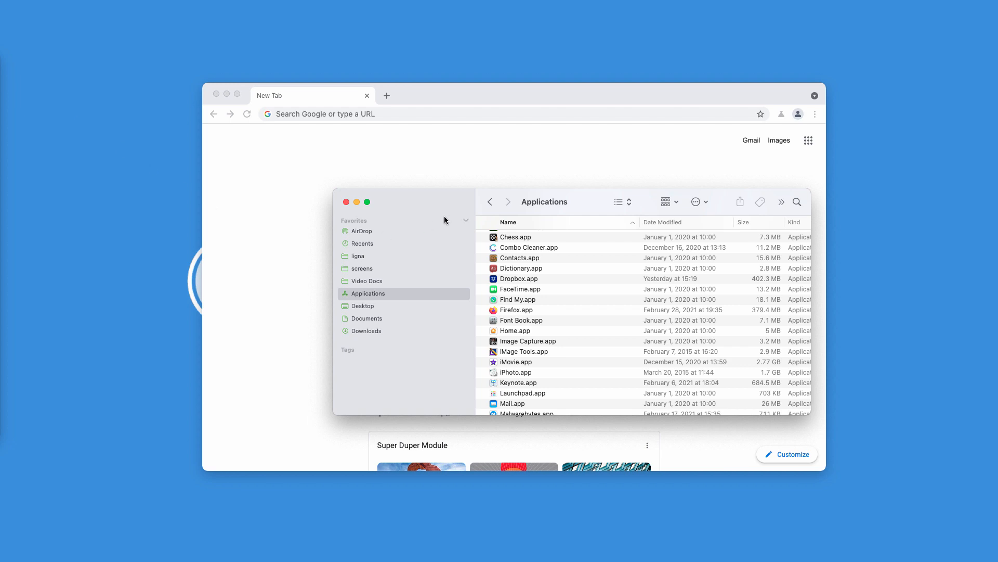
scroll(down, 3)
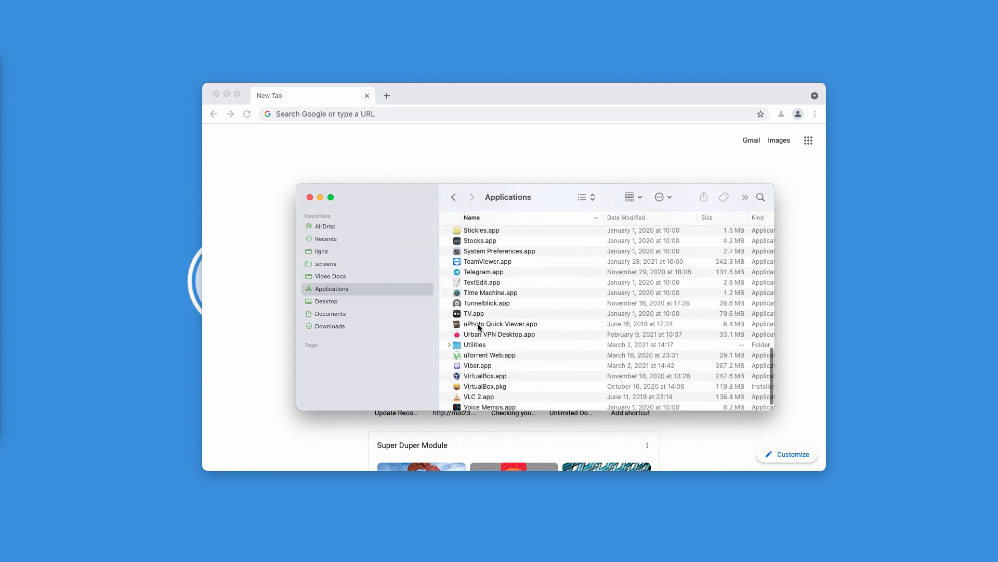
scroll(up, 3)
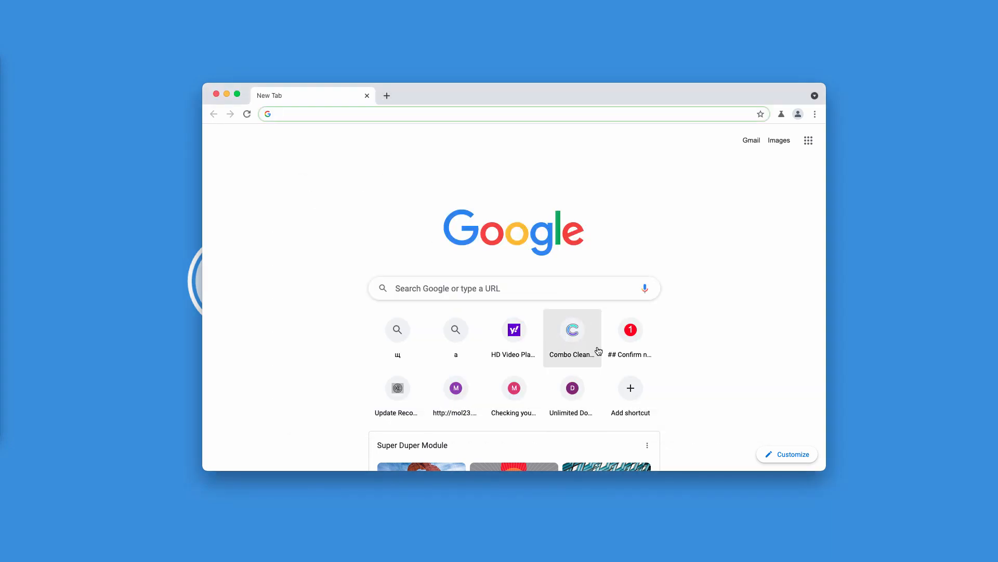
- Load combocleaner.com from the Combo Cleaner shortcut tile and launch Combo Cleaner Premium
click(571, 330)
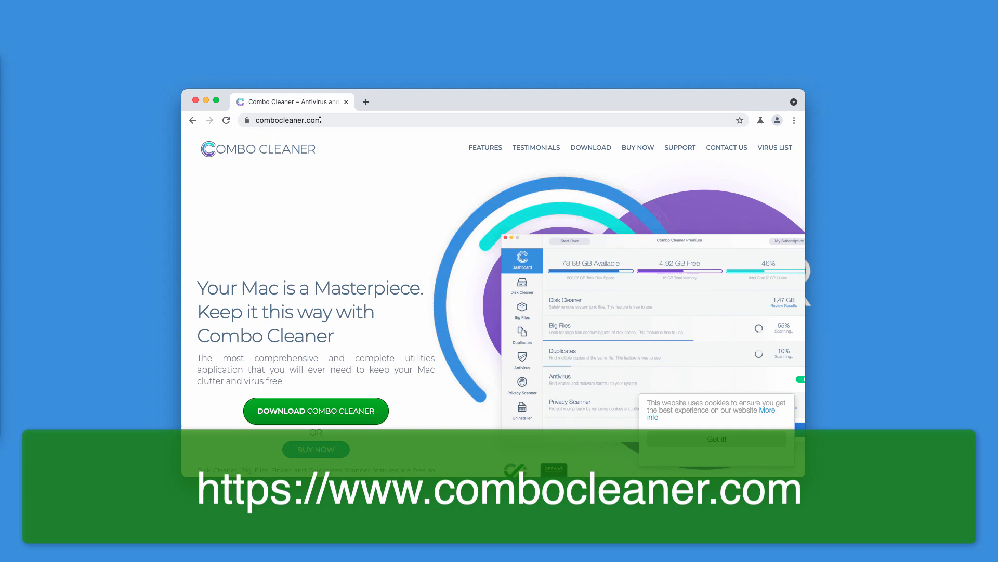
click(306, 119)
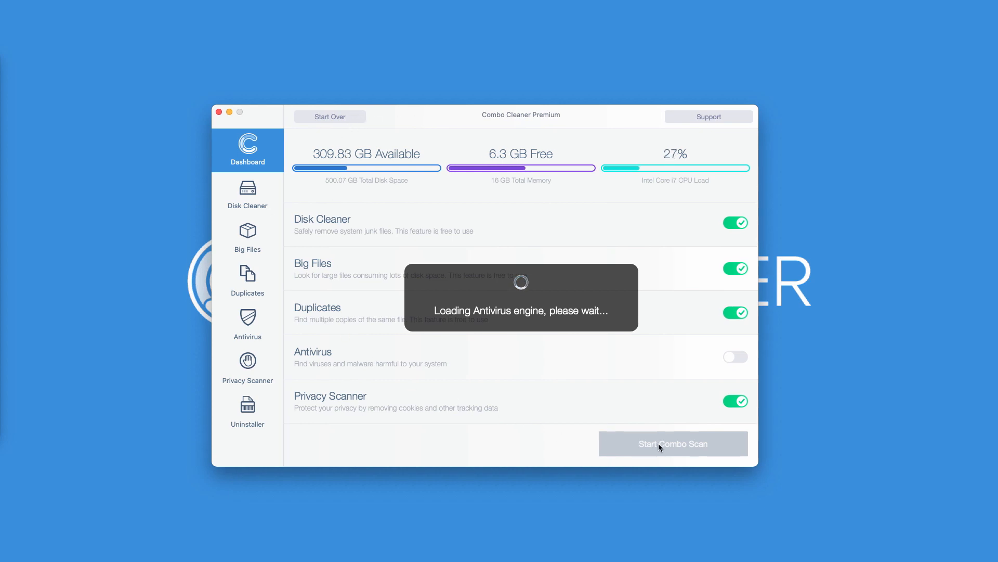
- Run a Combo Scan that reports 29 antivirus threats plus junk results
click(673, 443)
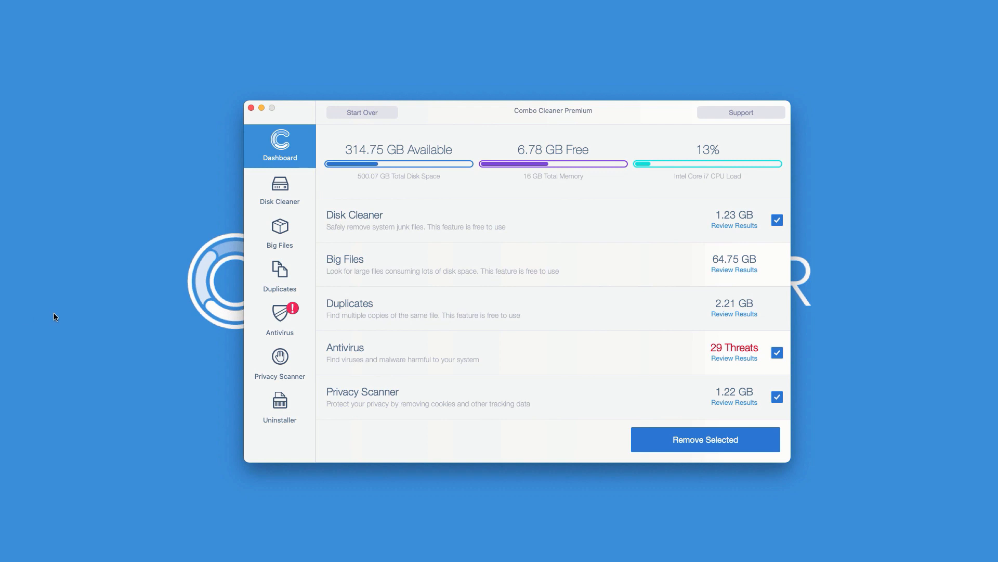
mouse_move(502, 367)
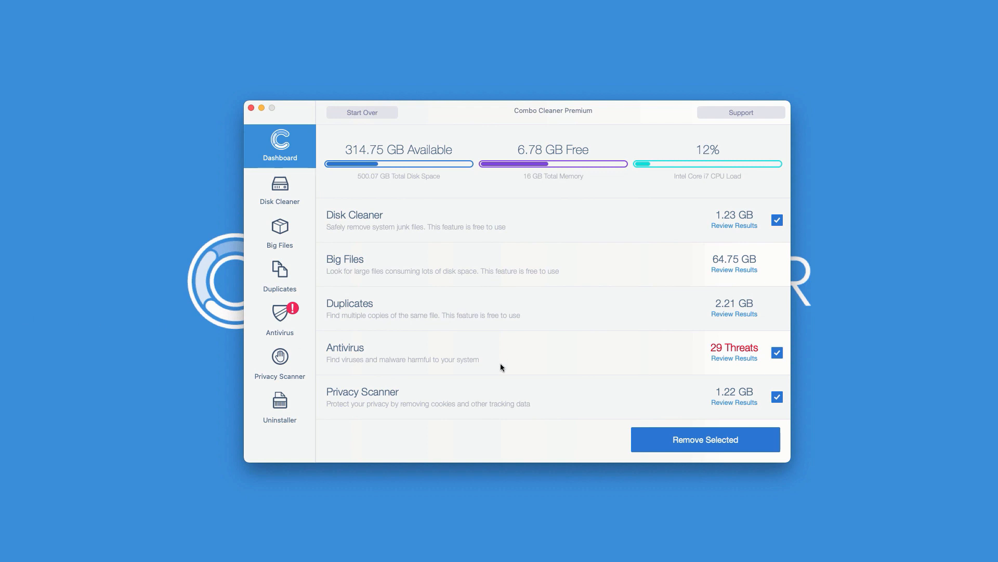
mouse_move(395, 360)
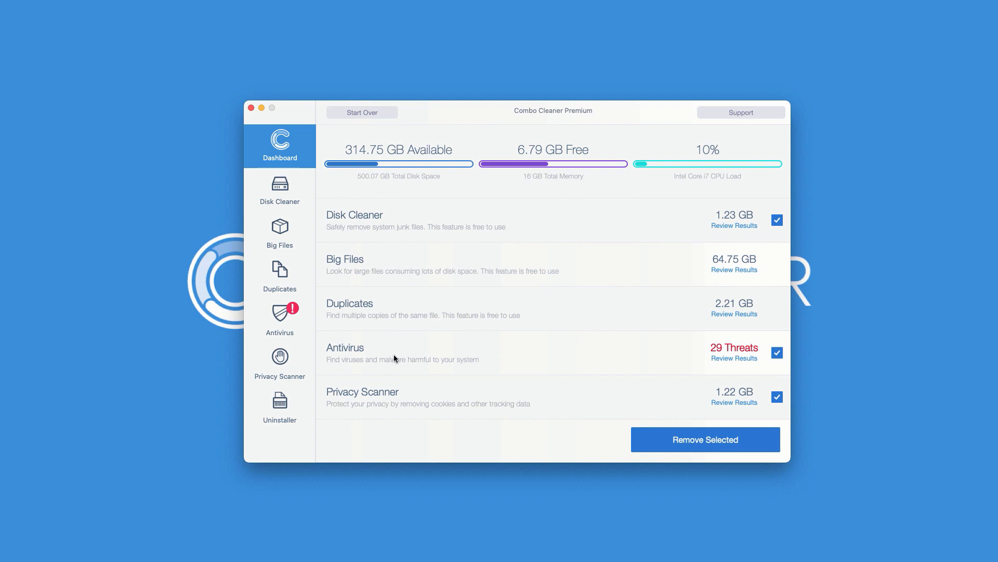
mouse_move(740, 357)
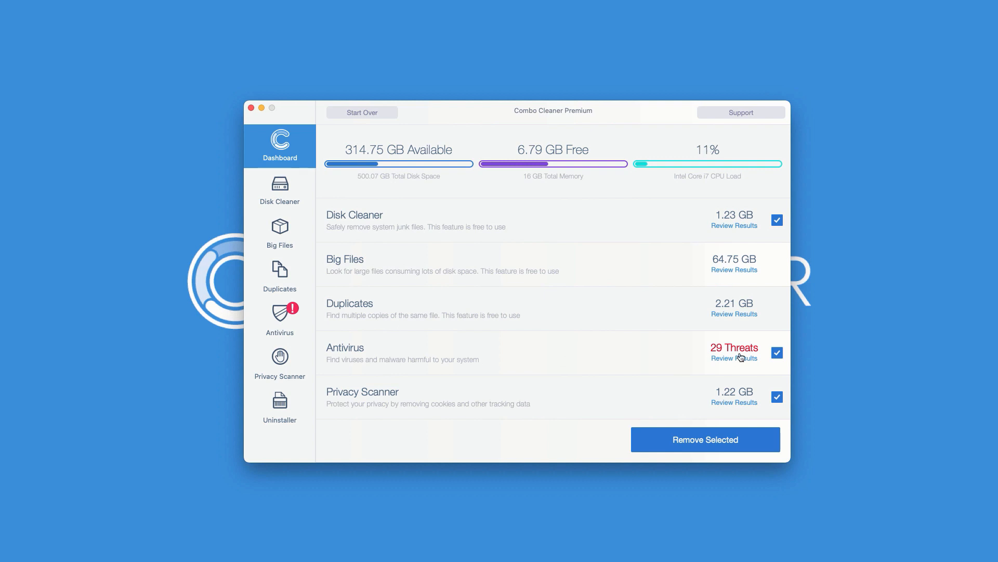
mouse_move(142, 269)
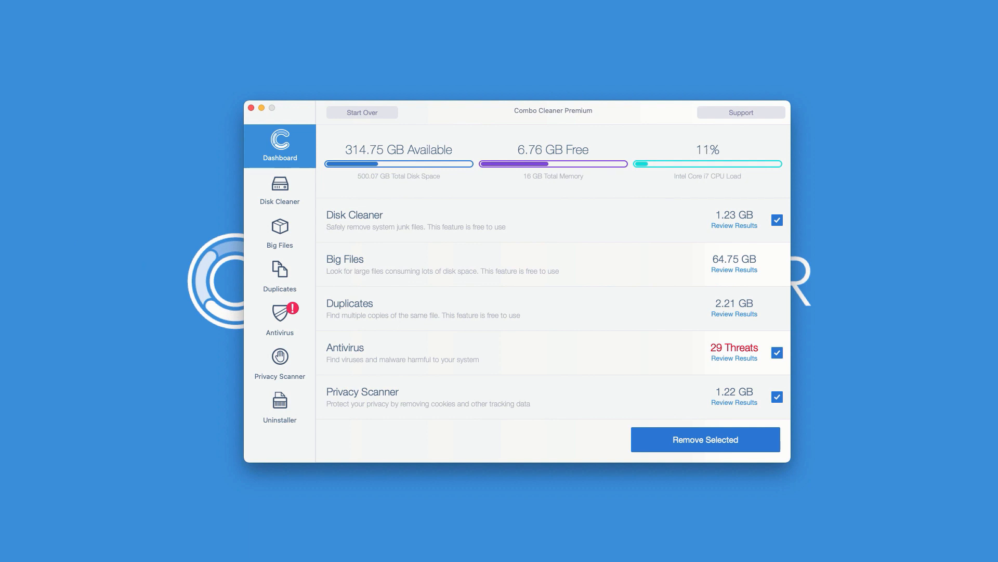
mouse_move(276, 74)
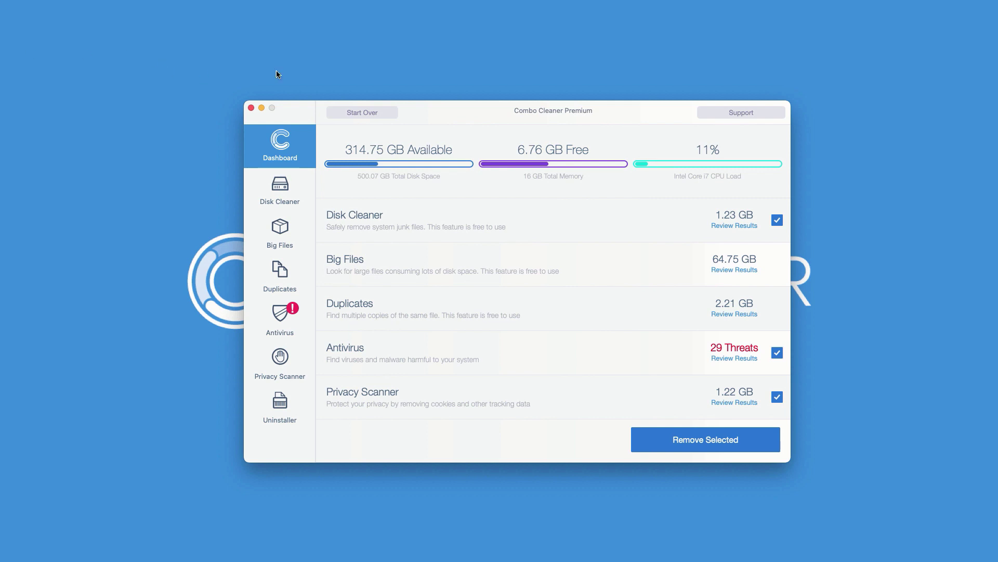
mouse_move(555, 157)
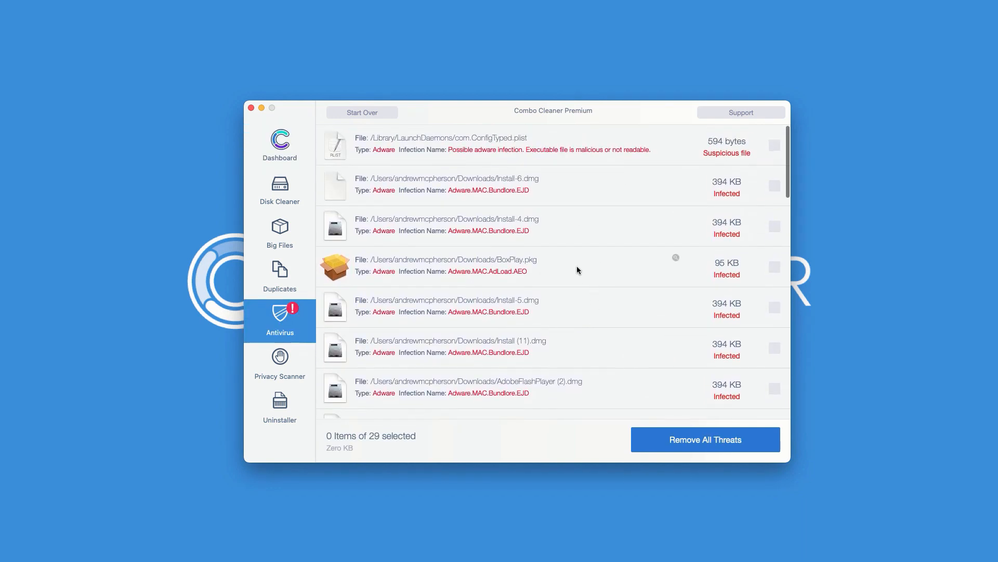
- Scroll through the 29 adware detections in the antivirus results
scroll(down, 3)
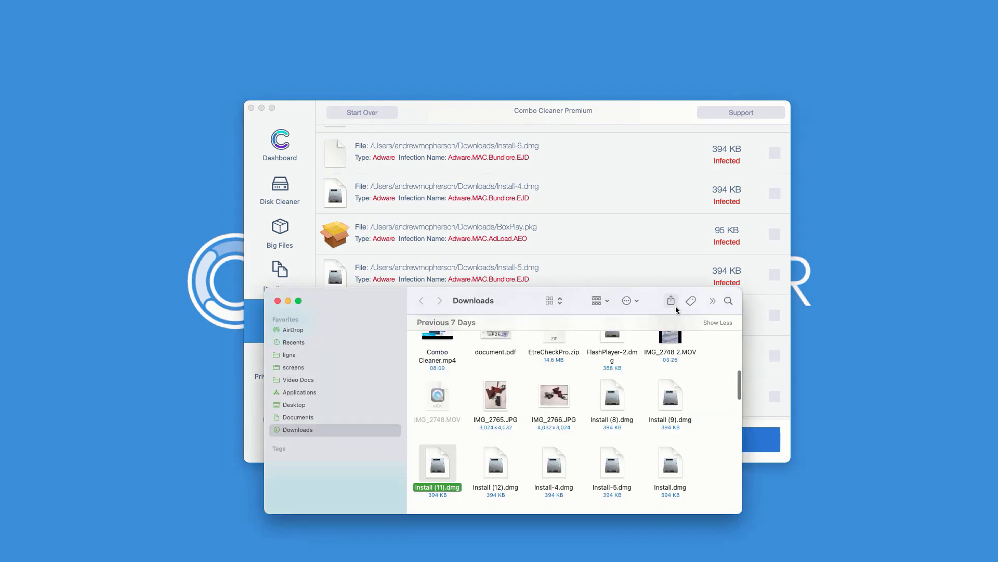
mouse_move(437, 471)
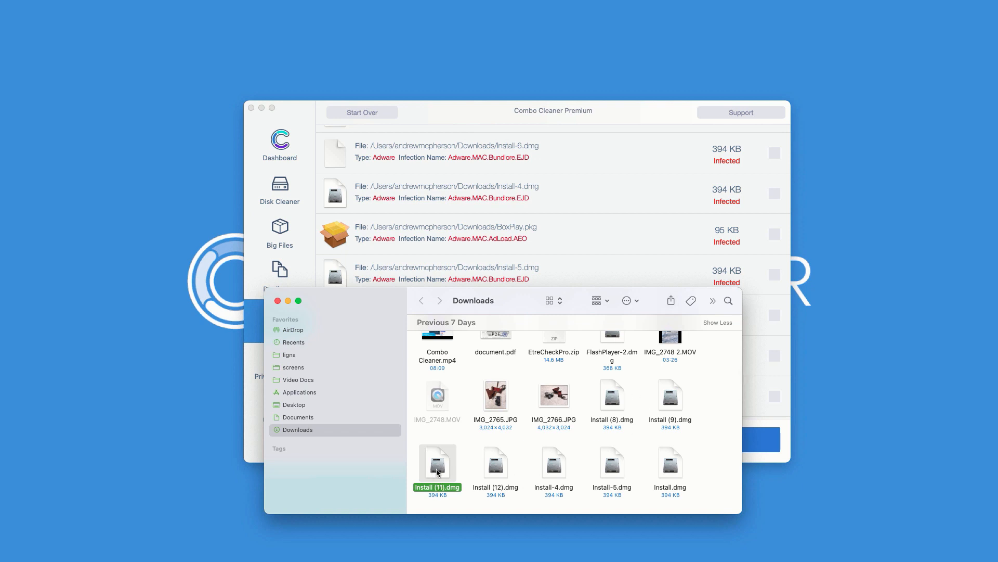
- Right-click Install (11).dmg in the Downloads folder for its options
right_click(437, 463)
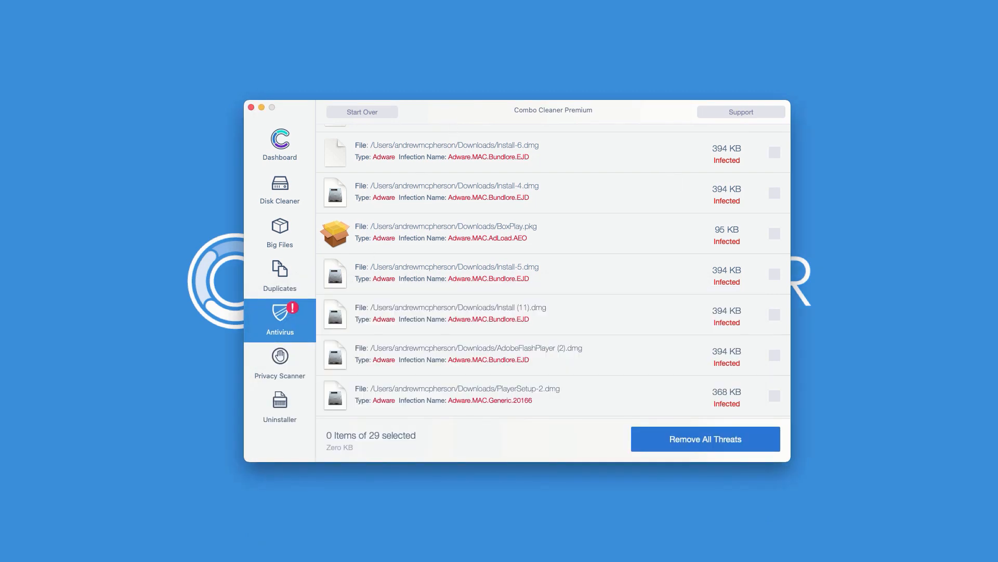
mouse_move(522, 117)
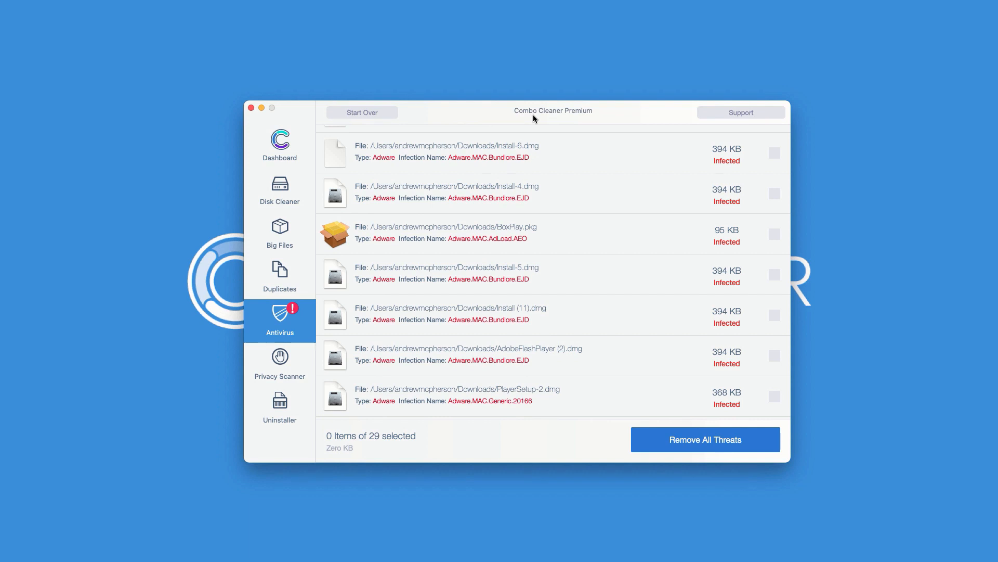
mouse_move(533, 119)
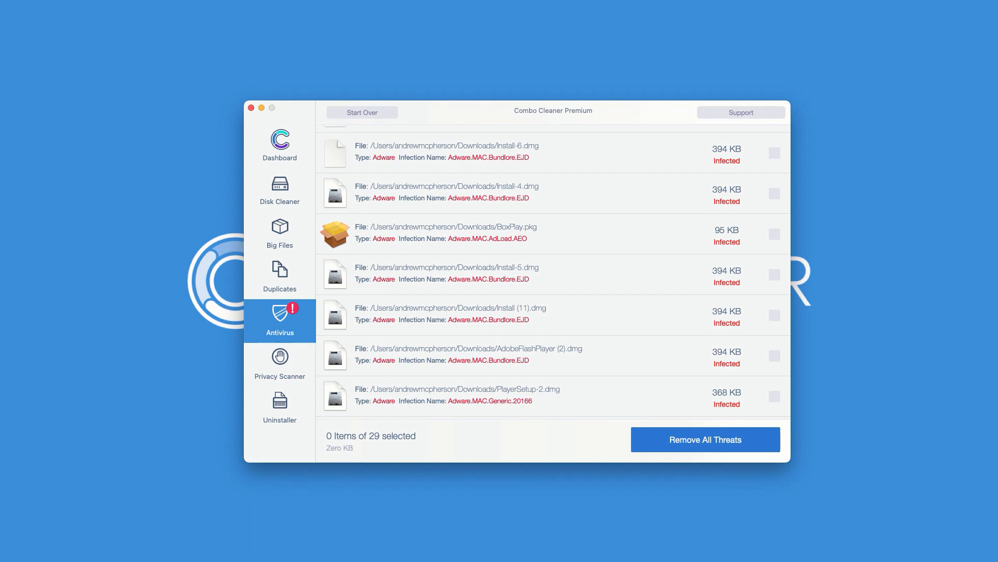
mouse_move(523, 120)
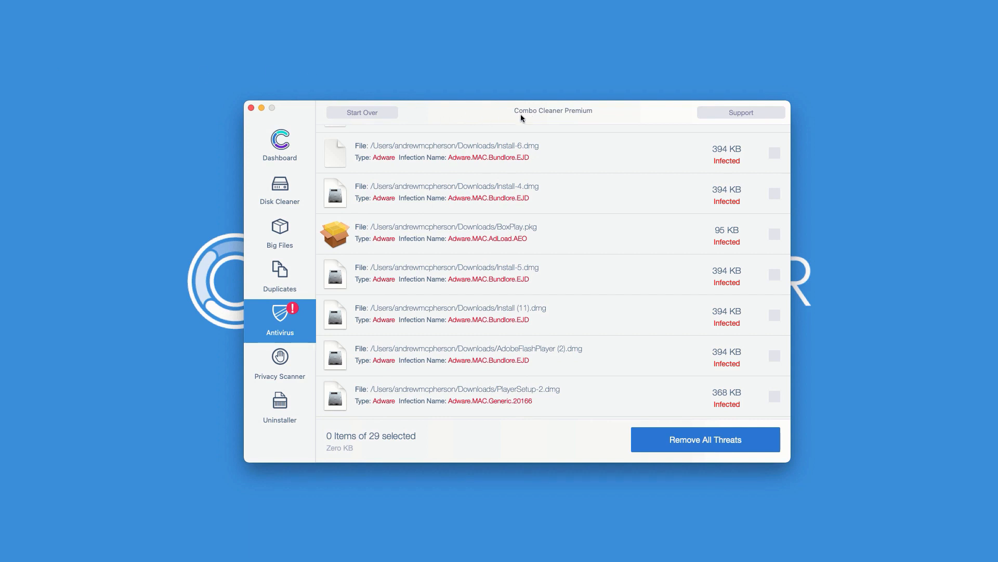
- Scroll the threat list back to the top, showing com.ConfigTyped.plist first
scroll(down, 3)
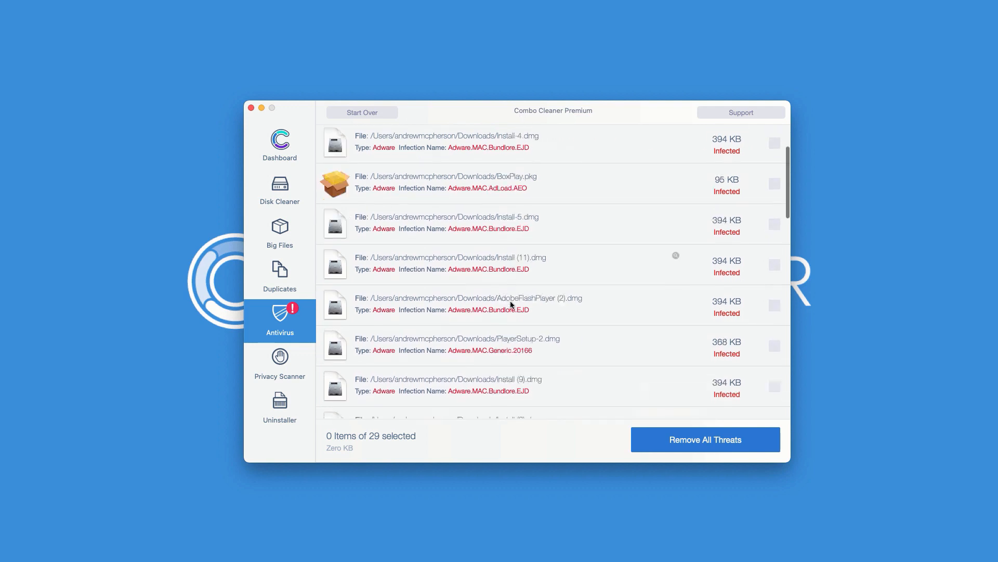
scroll(up, 3)
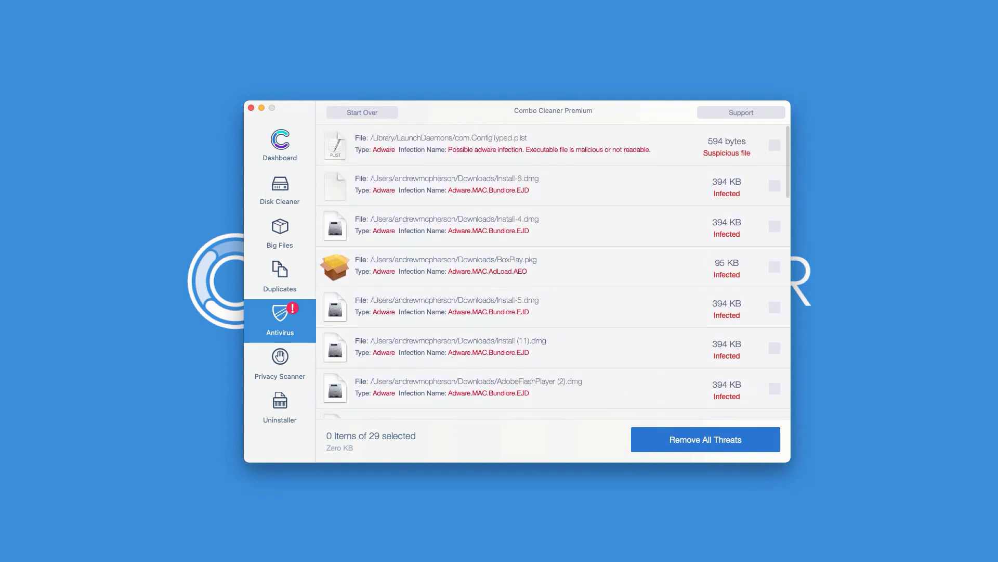